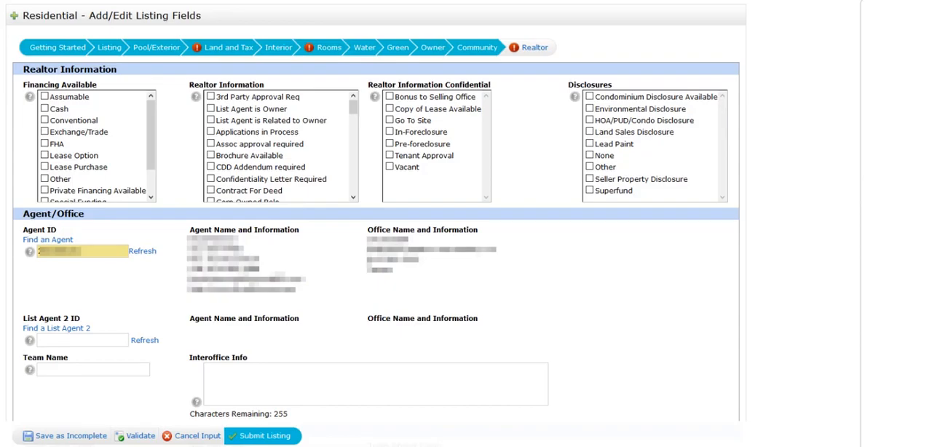
- Submit the residential listing from the Realtor tab to save it as C7409953
click(261, 436)
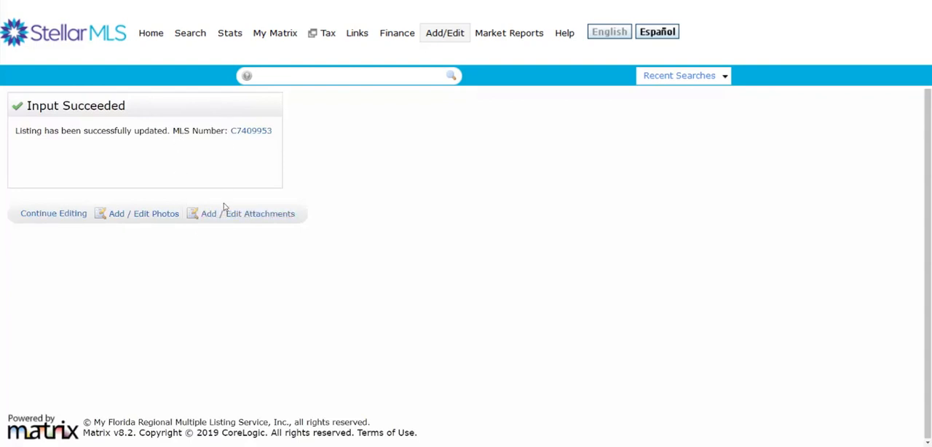
mouse_move(248, 213)
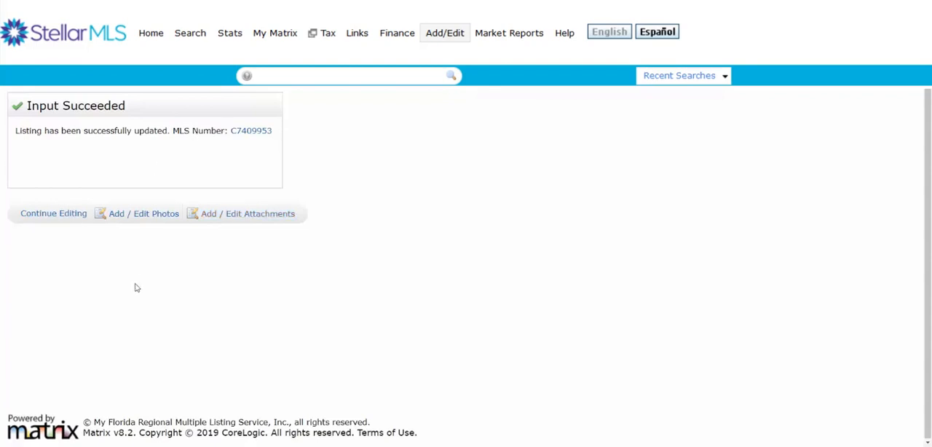
mouse_move(140, 243)
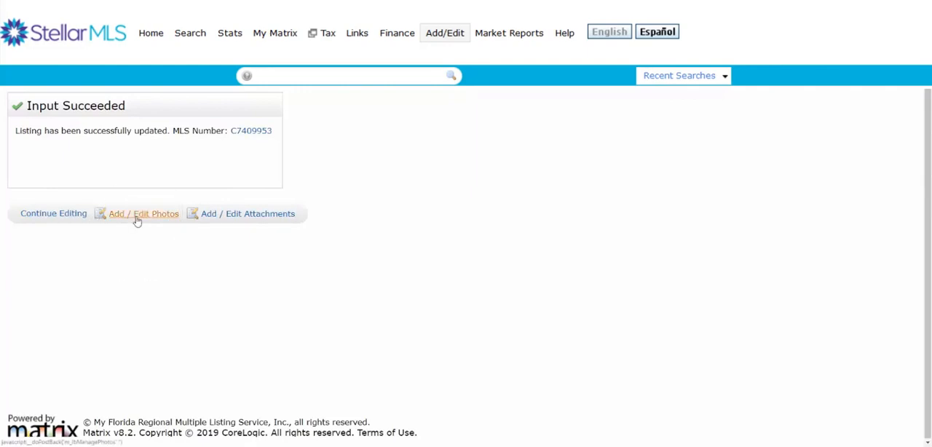
- Upload eight selected house pictures into the photo slots of listing C7409953
click(143, 213)
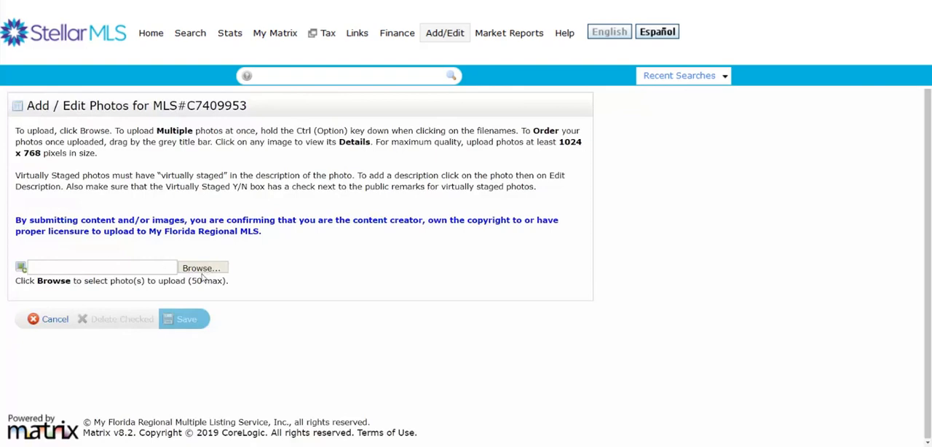
click(202, 268)
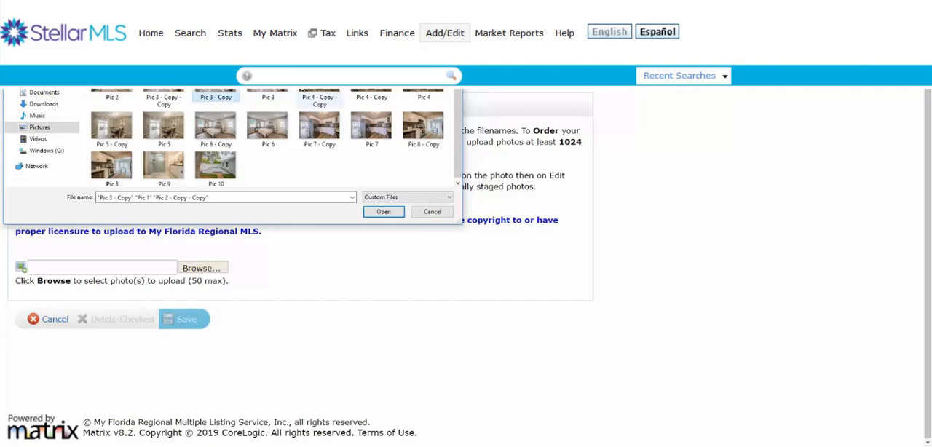
click(164, 129)
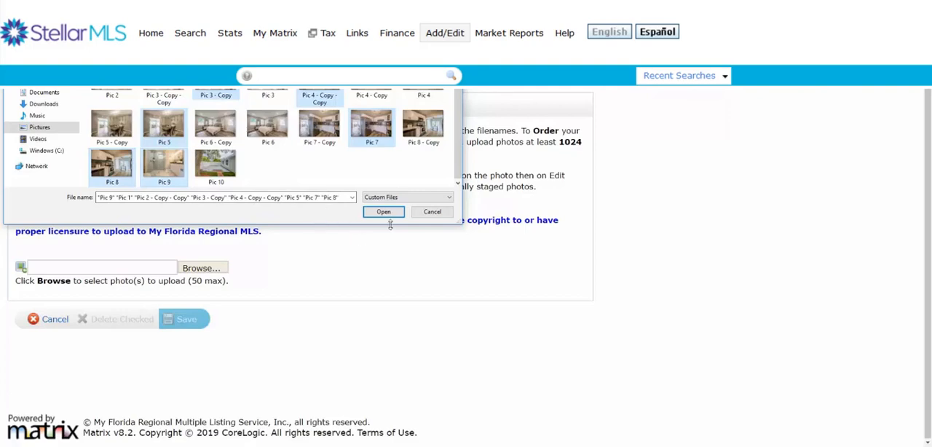
click(383, 212)
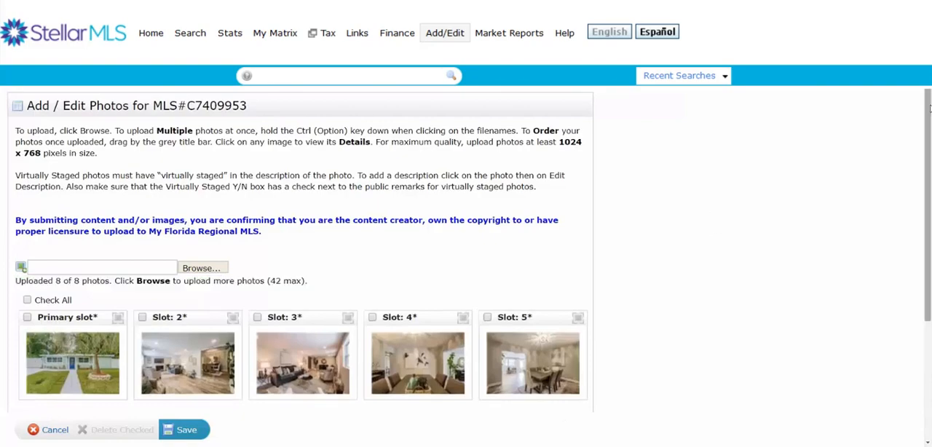
scroll(down, 3)
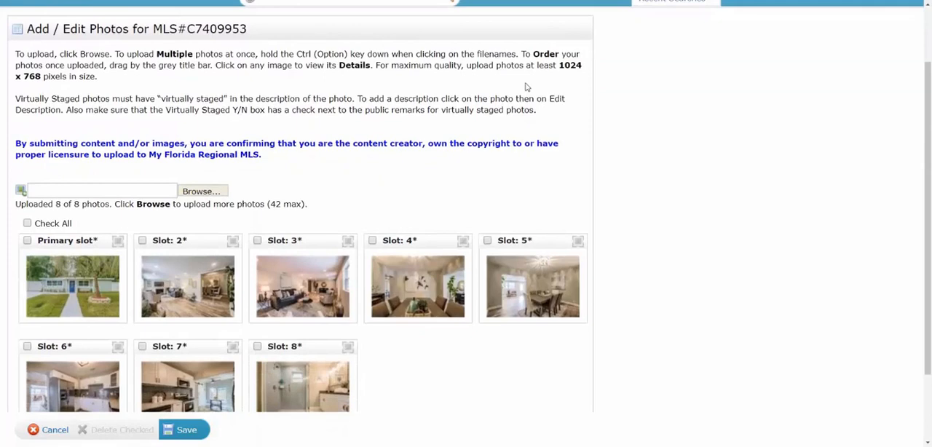
mouse_move(330, 137)
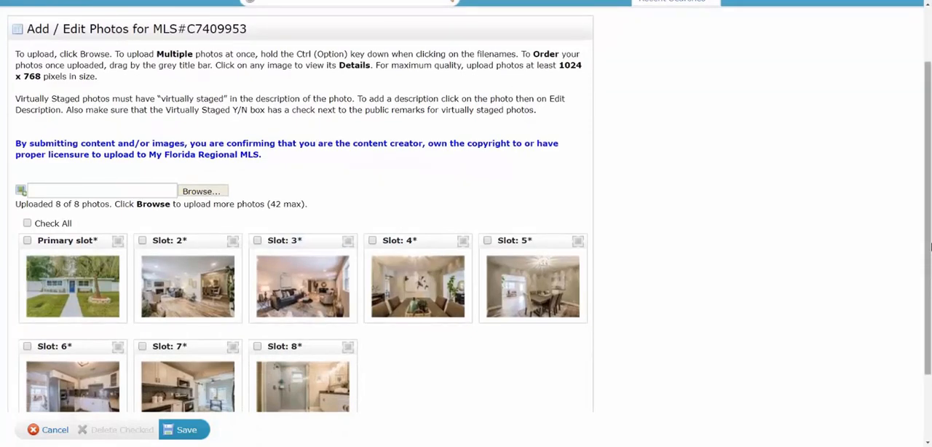
scroll(down, 3)
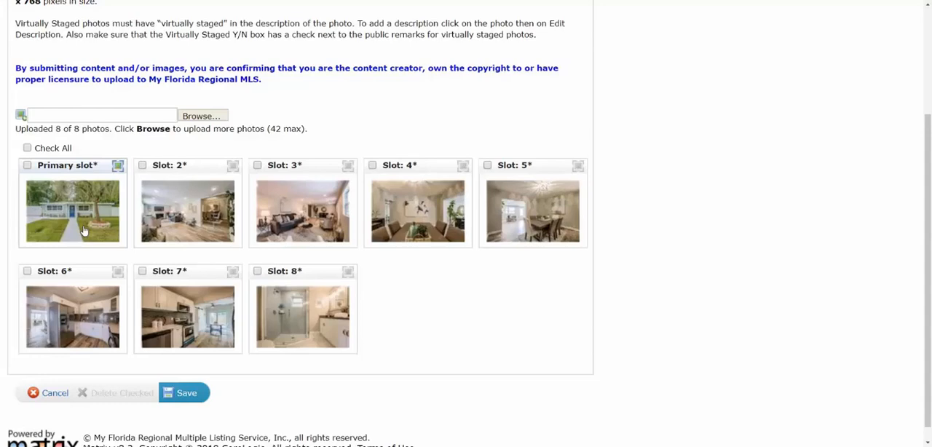
mouse_move(113, 230)
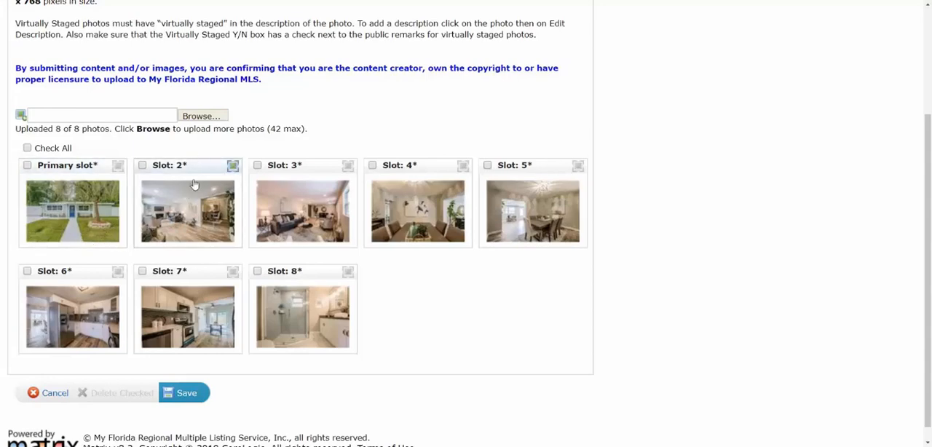
mouse_move(169, 202)
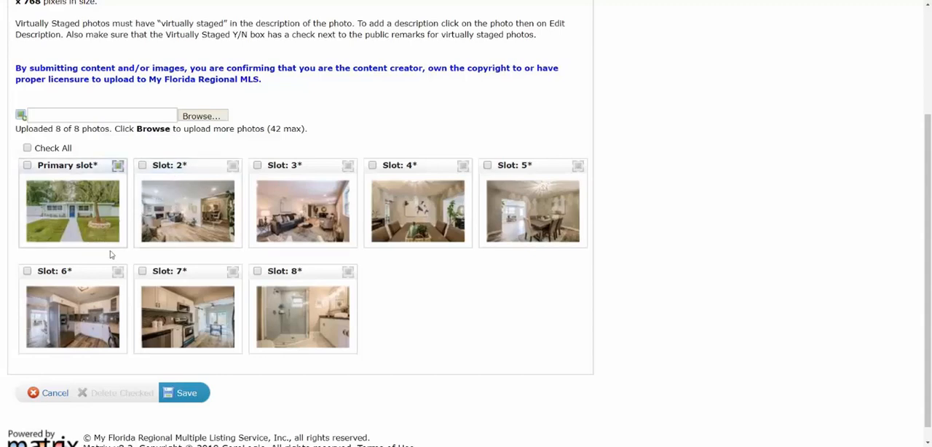
mouse_move(86, 204)
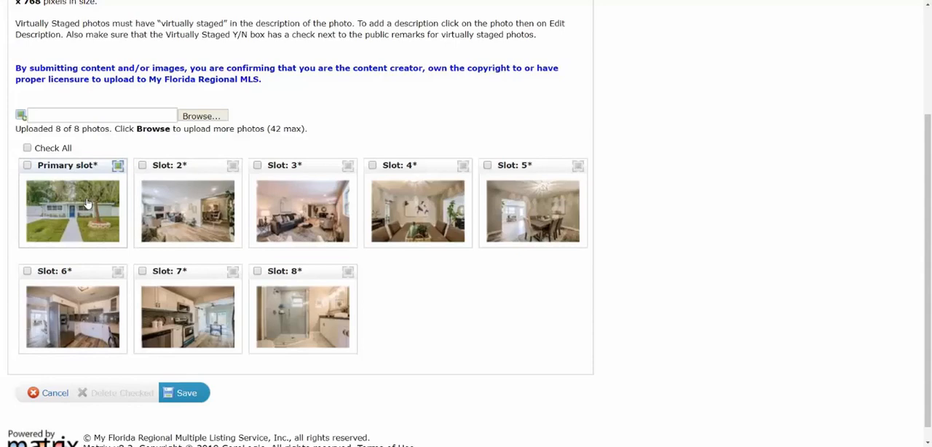
- Describe the primary front-of-house photo as 'FRONT OF THE HOME' and save
click(72, 211)
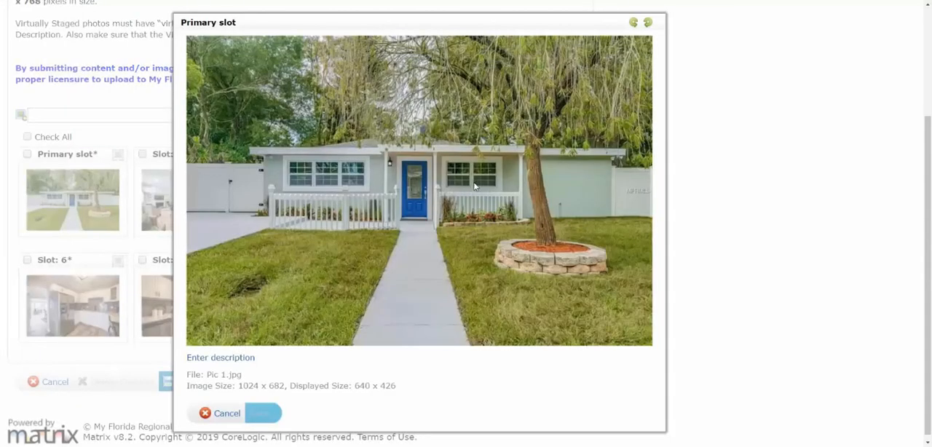
mouse_move(304, 304)
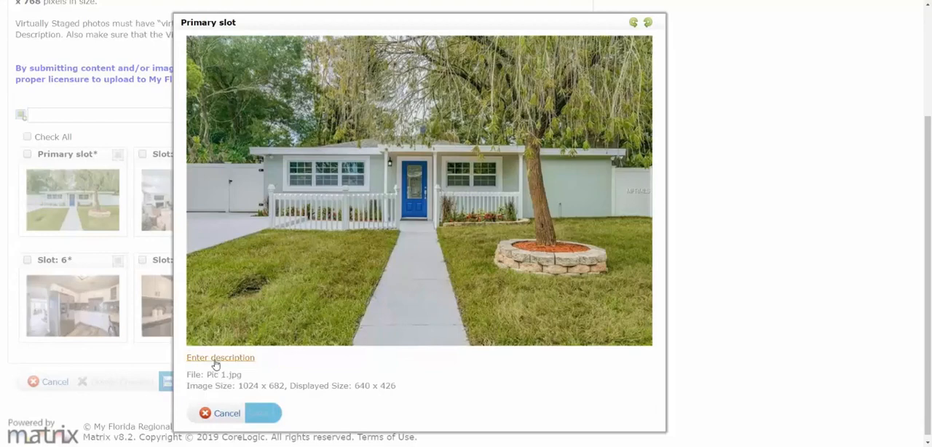
mouse_move(213, 375)
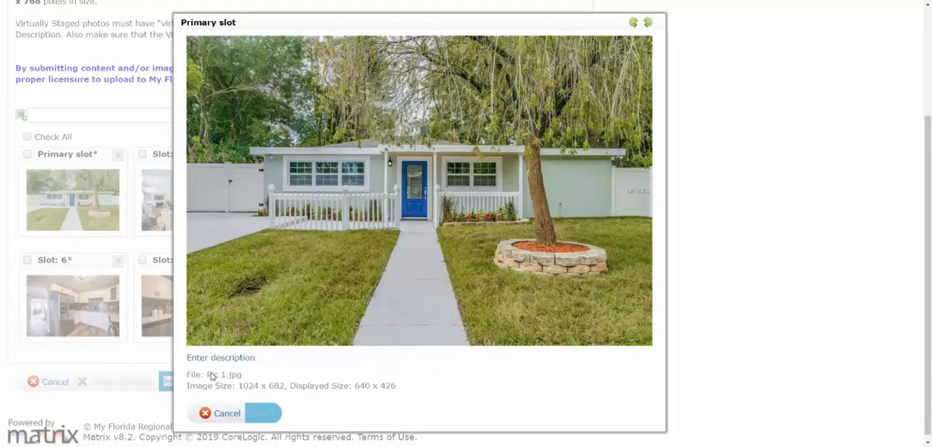
click(220, 358)
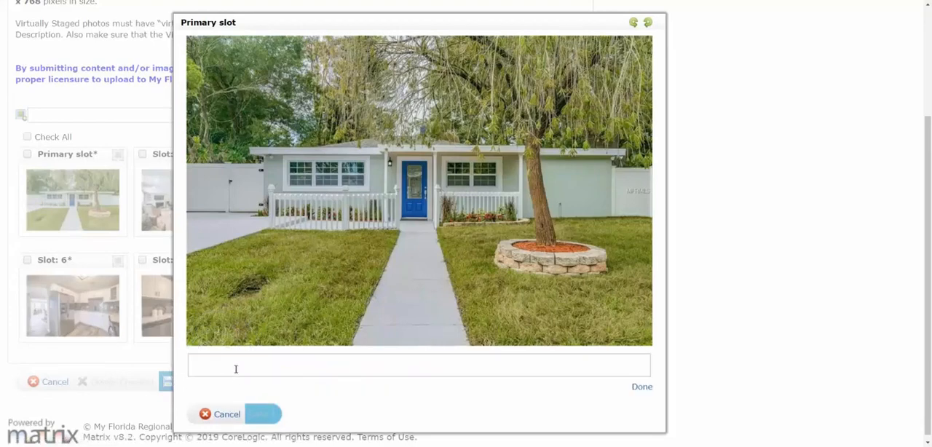
text(fRO)
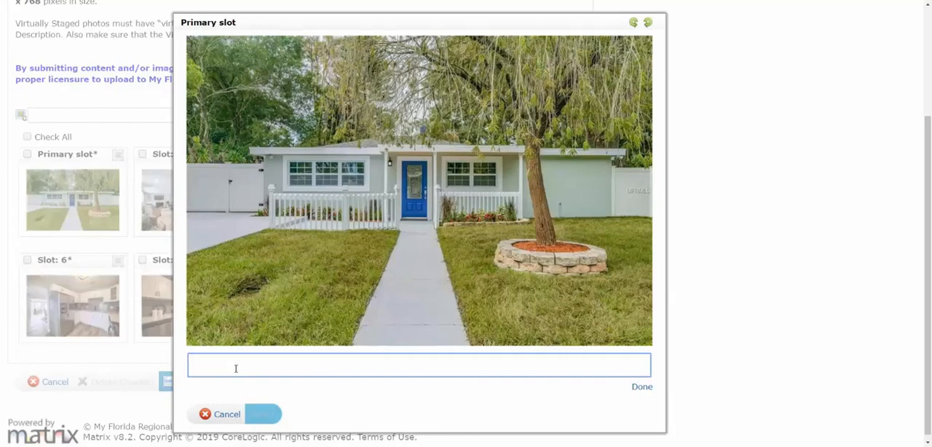
text(F)
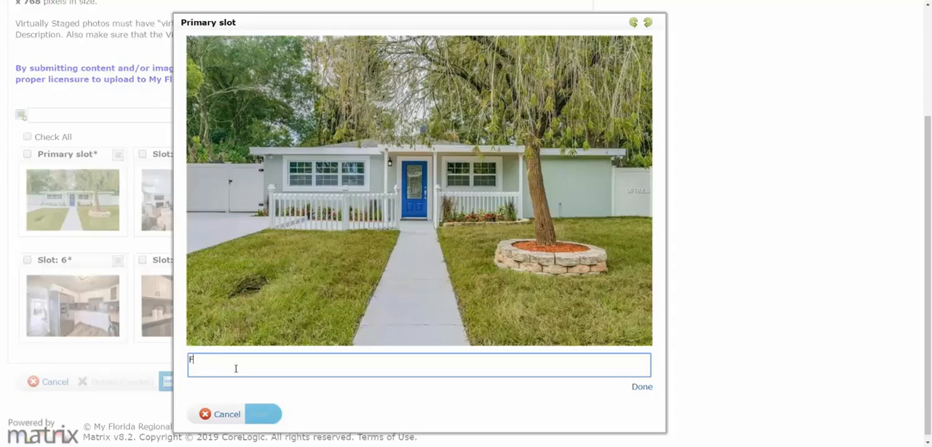
text(RONT OF)
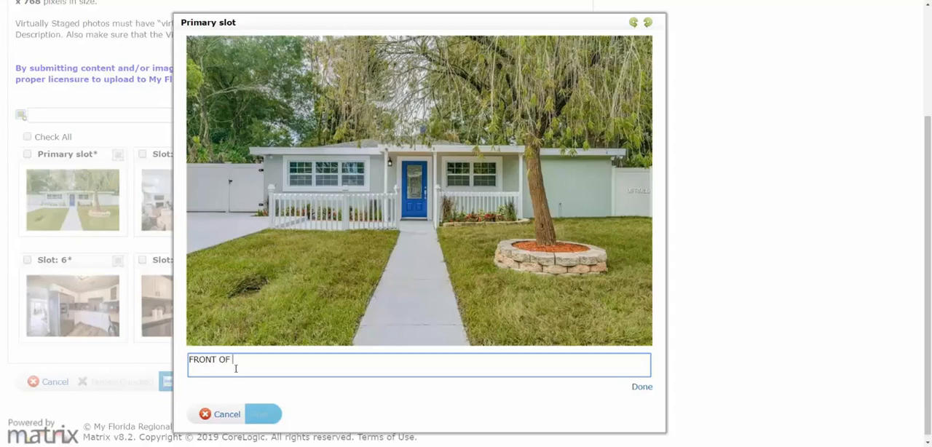
text(THE HOME)
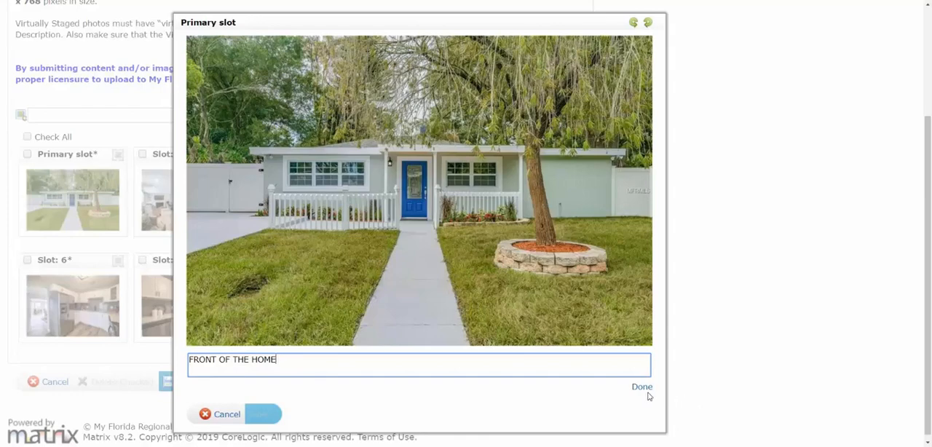
click(641, 386)
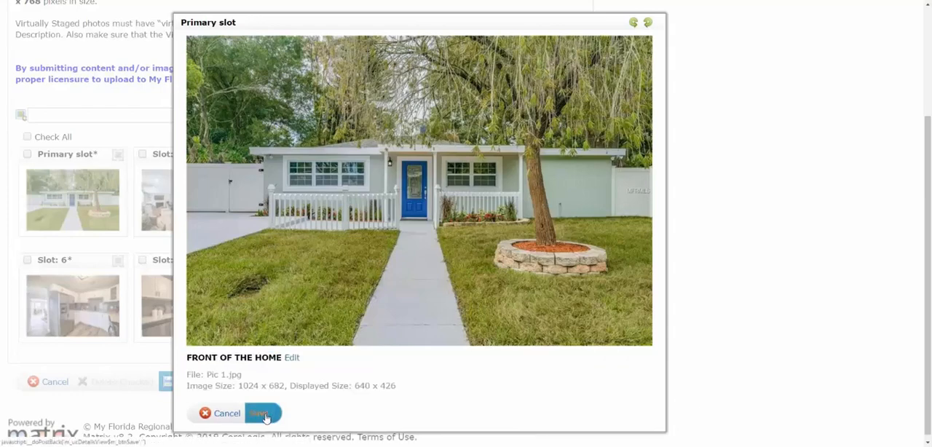
click(260, 413)
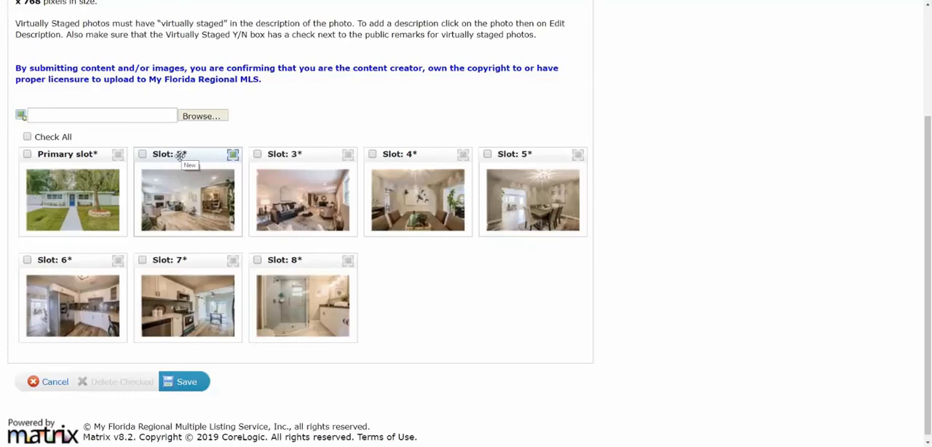
- Drag the living room photo later so a kitchen shot takes slot 3
drag(187, 200, 229, 218)
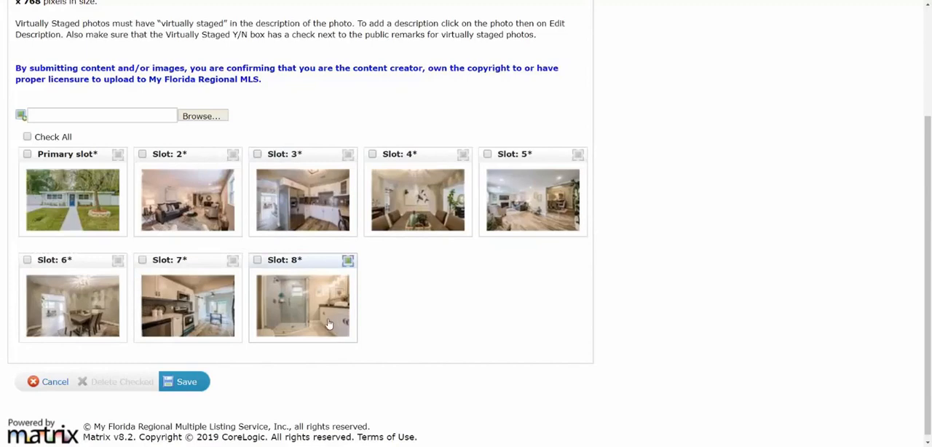
mouse_move(348, 260)
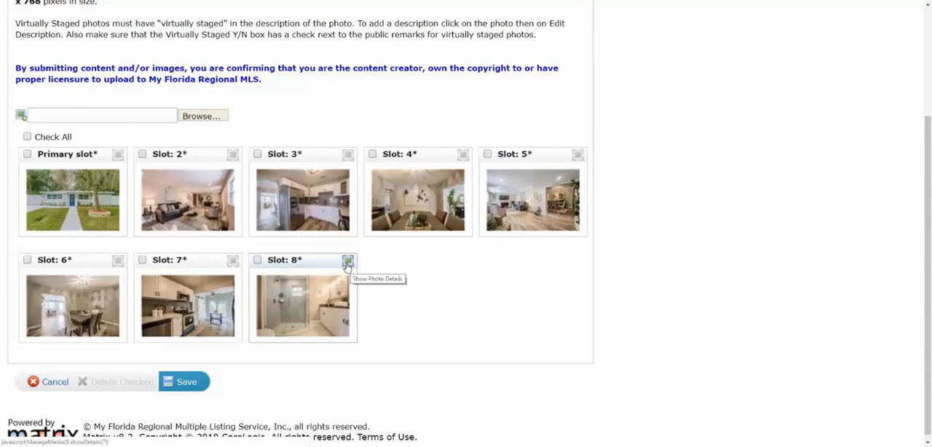
- Rotate the slot 8 bathroom photo upright, then close its preview
click(347, 260)
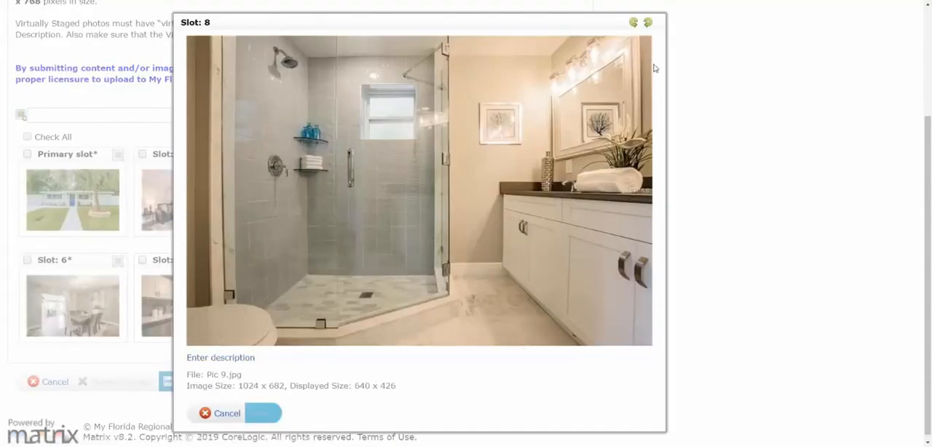
click(633, 22)
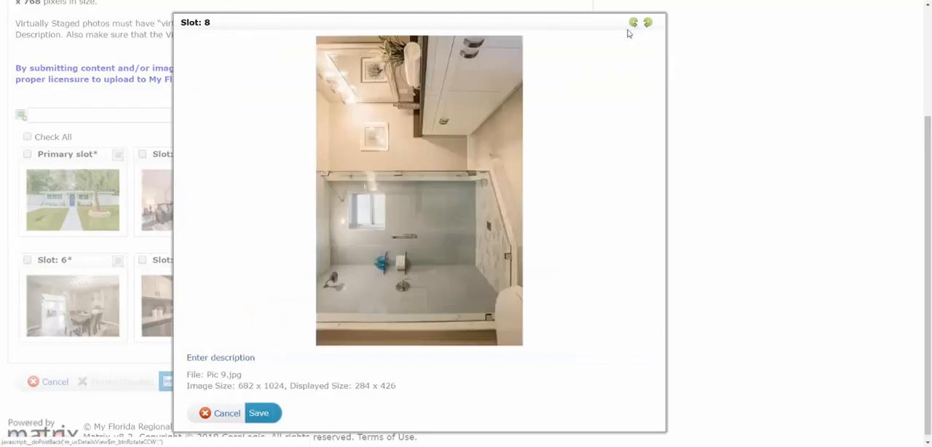
click(646, 22)
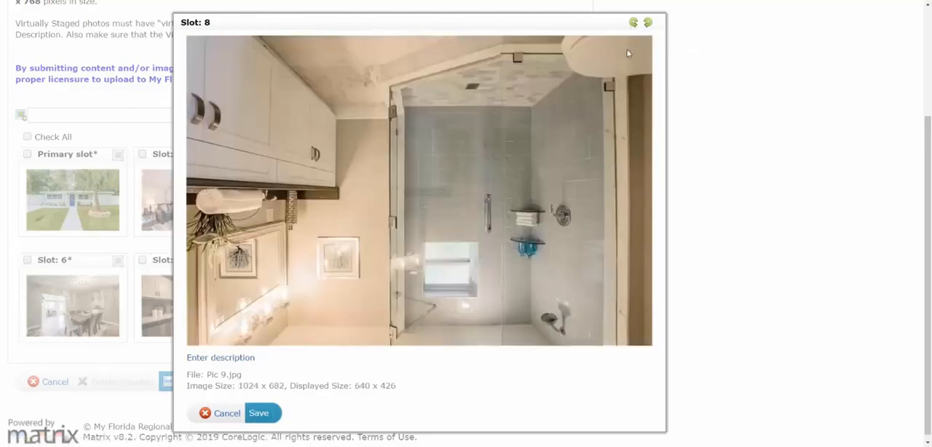
click(633, 22)
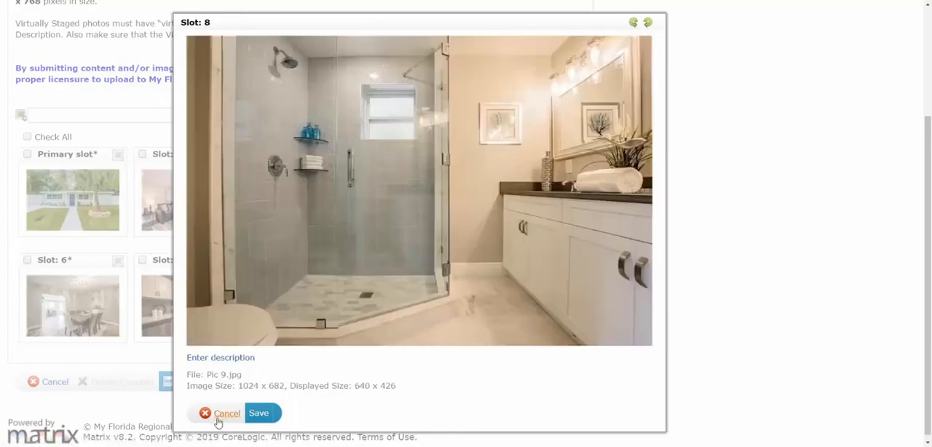
click(220, 413)
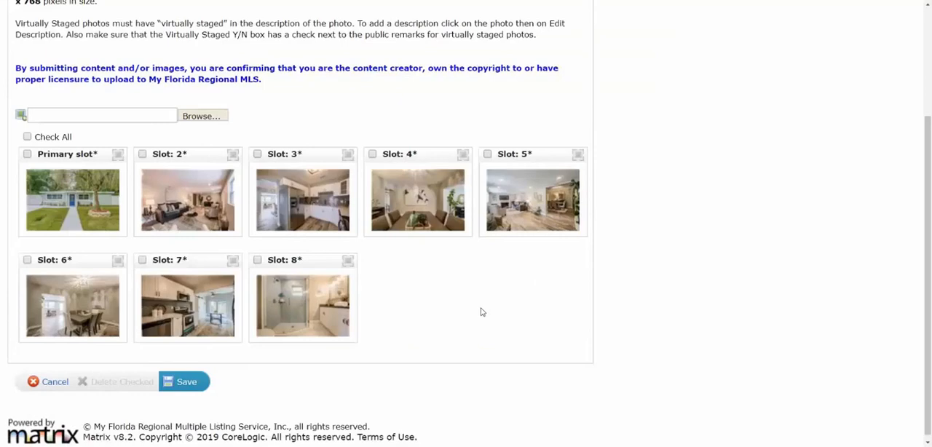
mouse_move(499, 316)
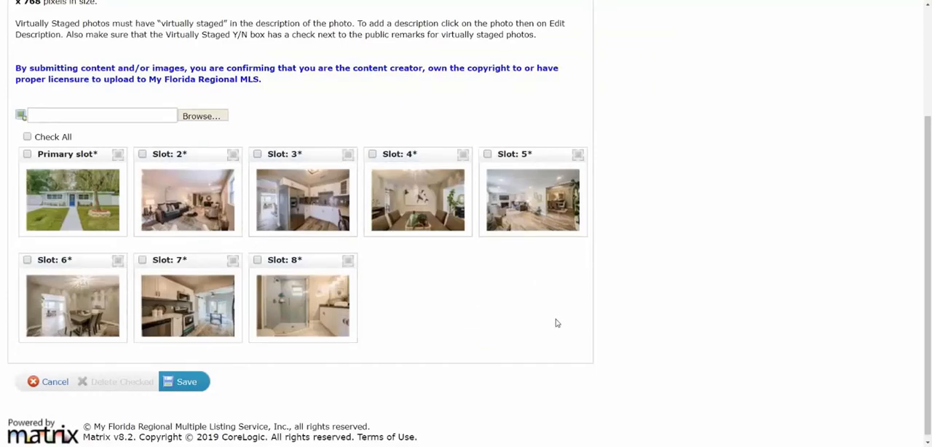
mouse_move(552, 325)
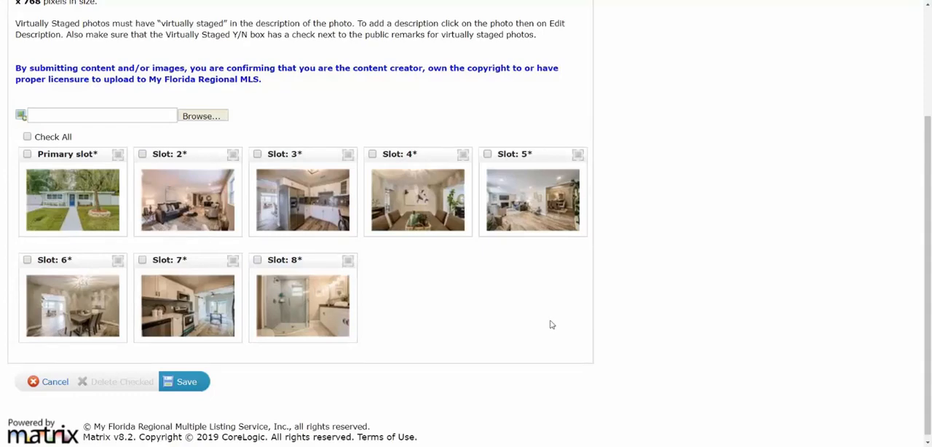
mouse_move(357, 360)
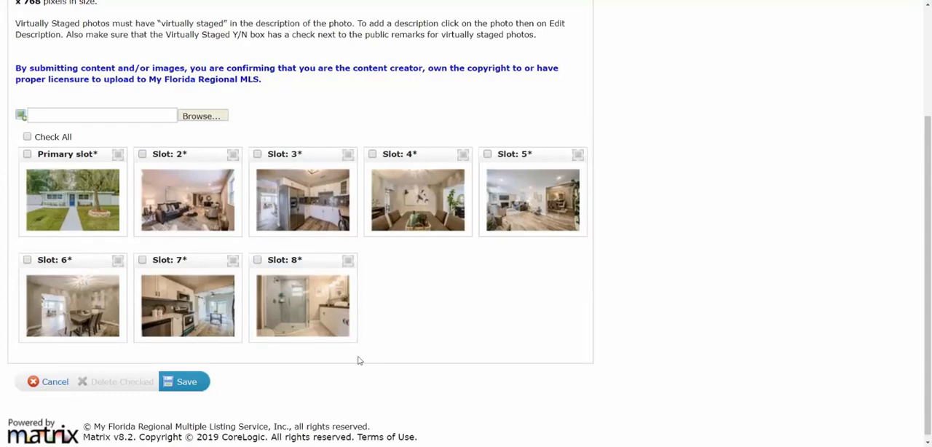
- Save the photo changes so listing C7409953 is confirmed updated
click(184, 382)
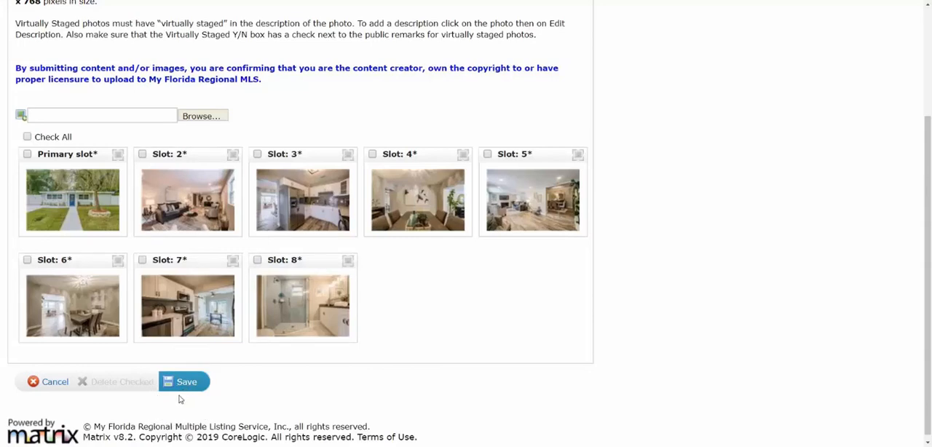
mouse_move(185, 401)
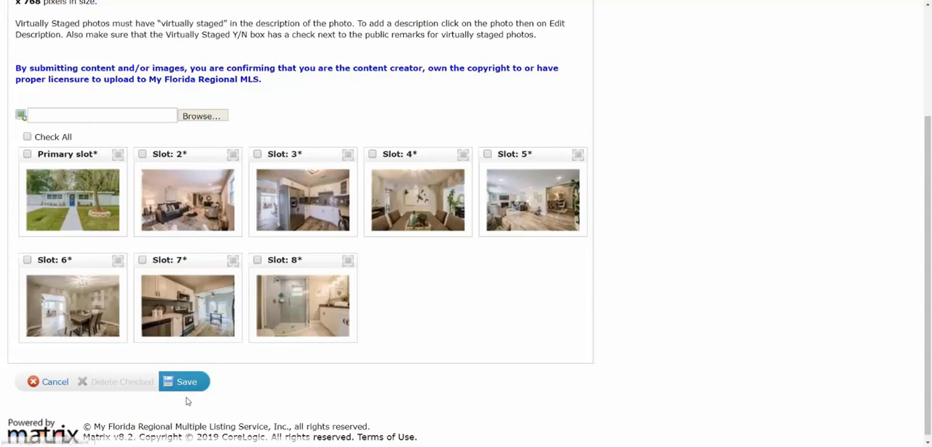
click(186, 382)
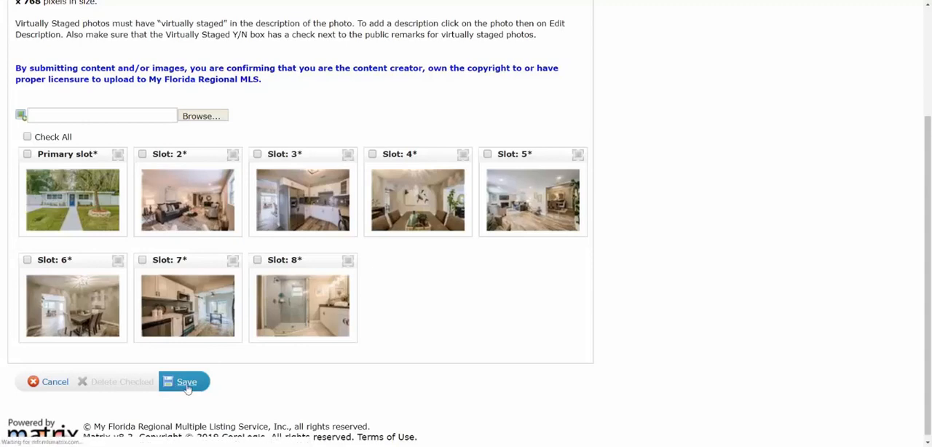
click(183, 382)
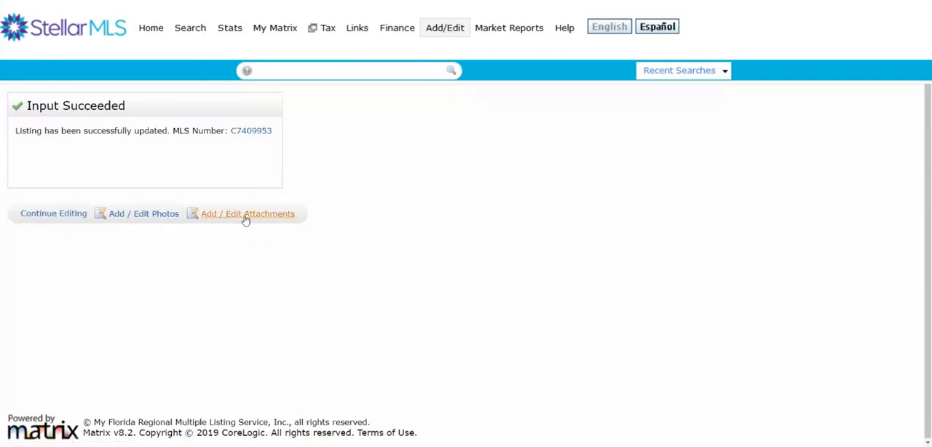
- Open Add / Edit Attachments from the Input Succeeded page
click(248, 213)
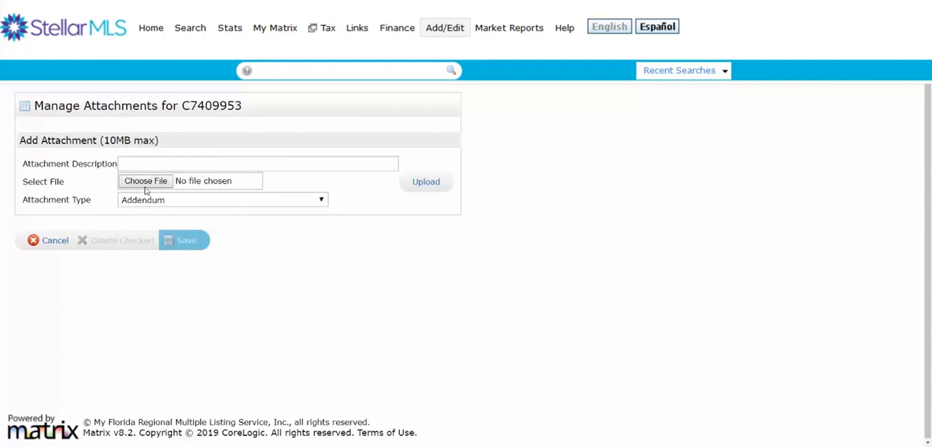
- Choose HOA Disclosure.pdf as the file to attach
click(145, 180)
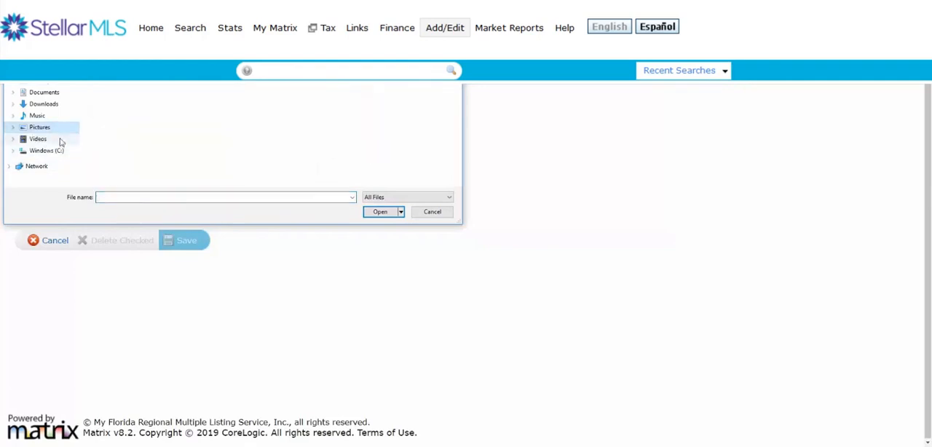
mouse_move(325, 115)
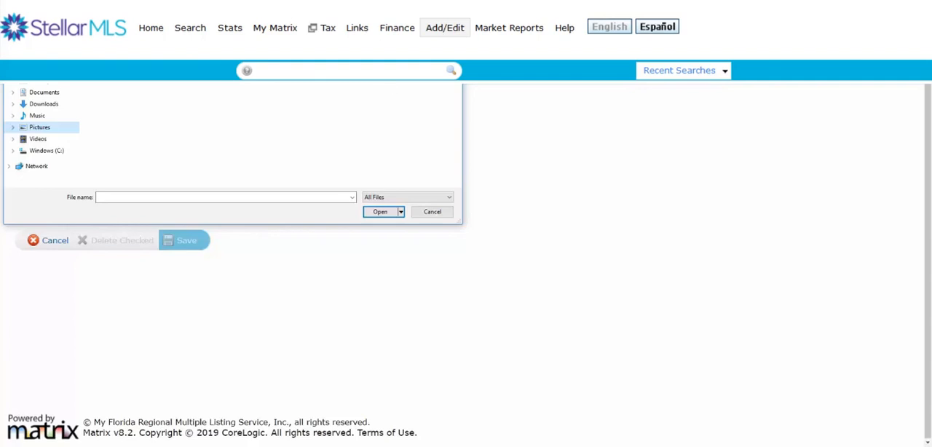
click(432, 212)
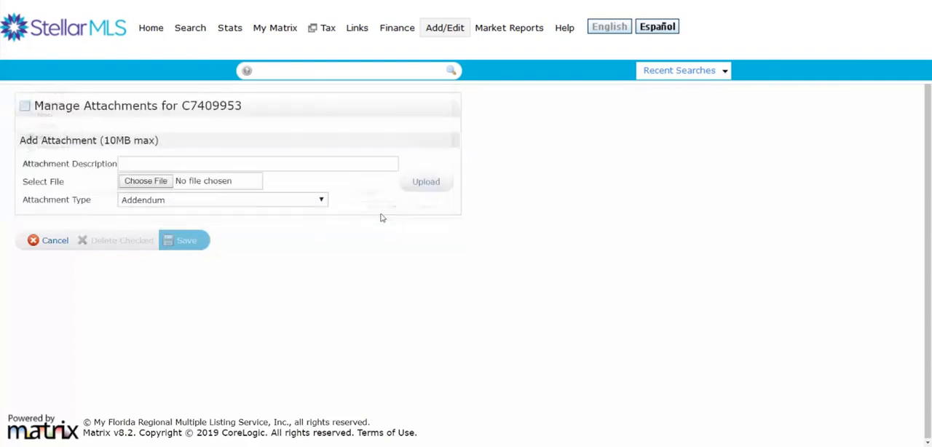
click(145, 181)
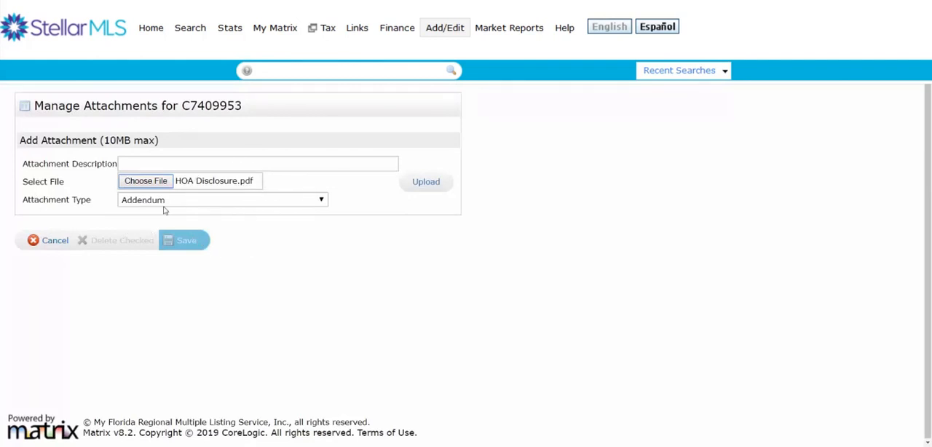
- Set the attachment type to HOA Disclosure and upload the PDF
click(223, 200)
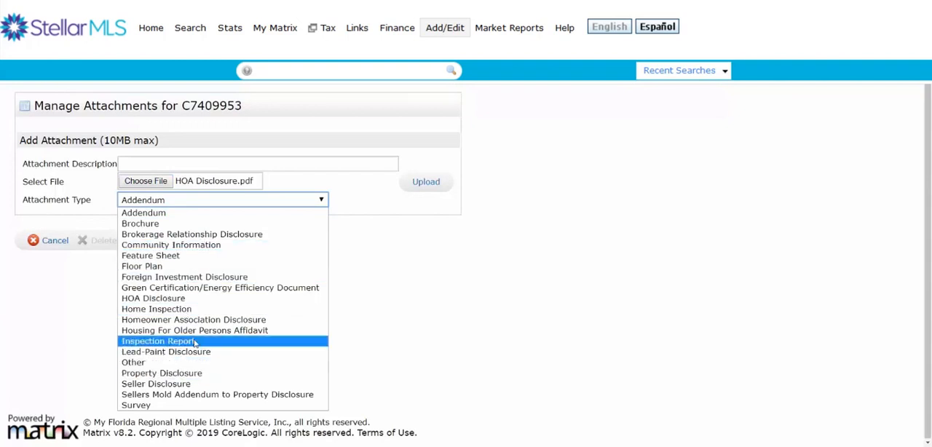
click(153, 298)
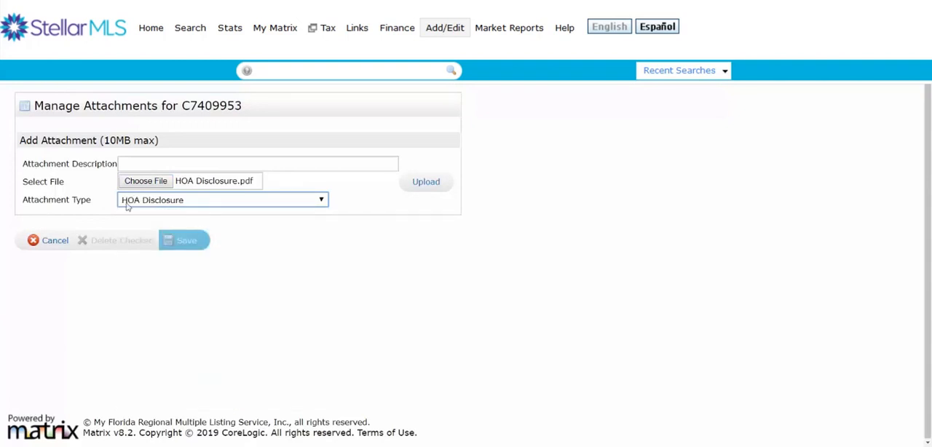
click(257, 163)
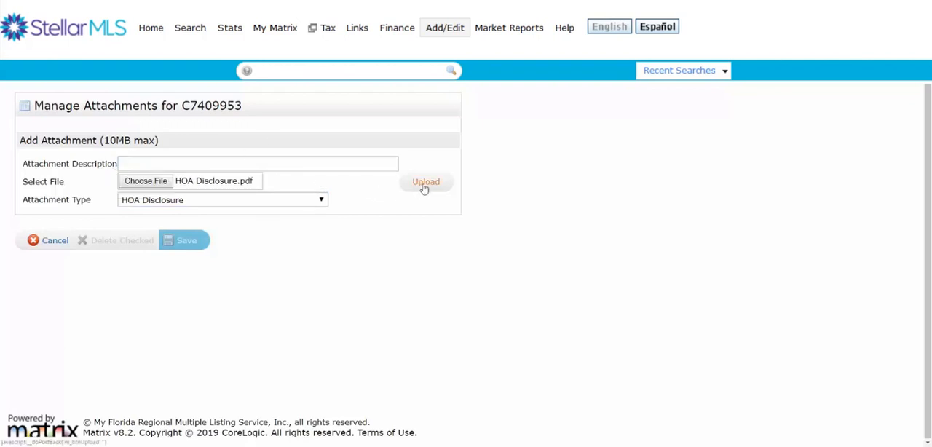
click(426, 181)
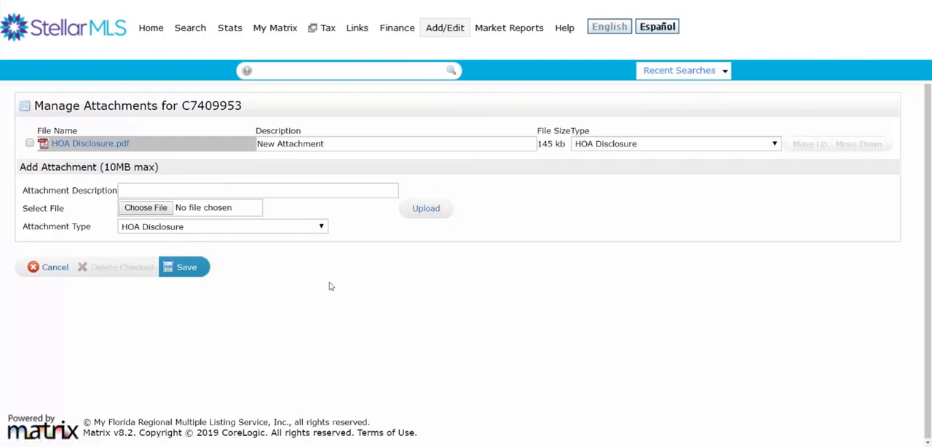
mouse_move(451, 158)
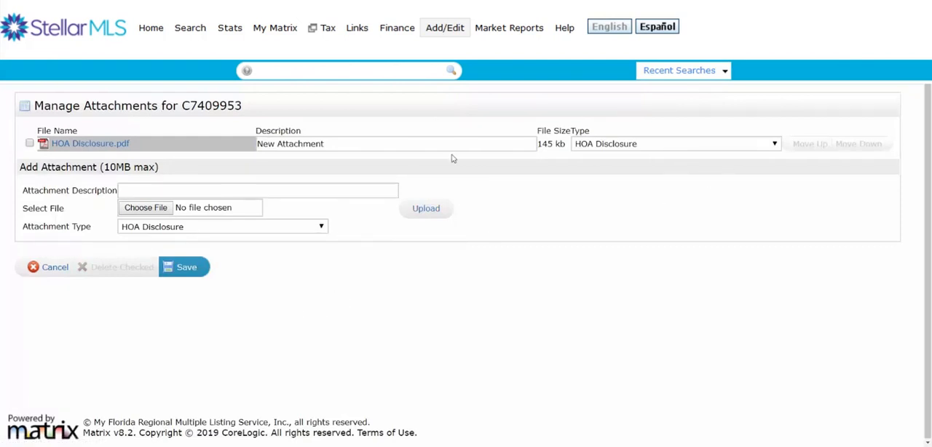
- Touch the HOA Disclosure attachment's Description field, then save the listing
click(396, 143)
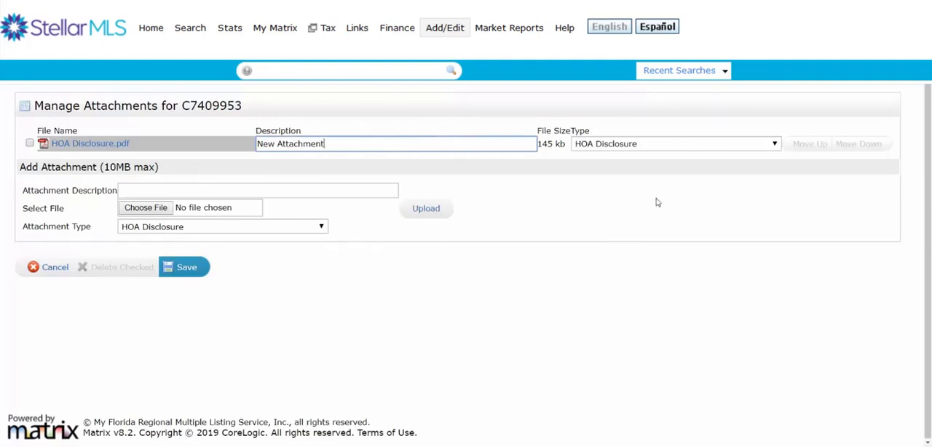
click(775, 143)
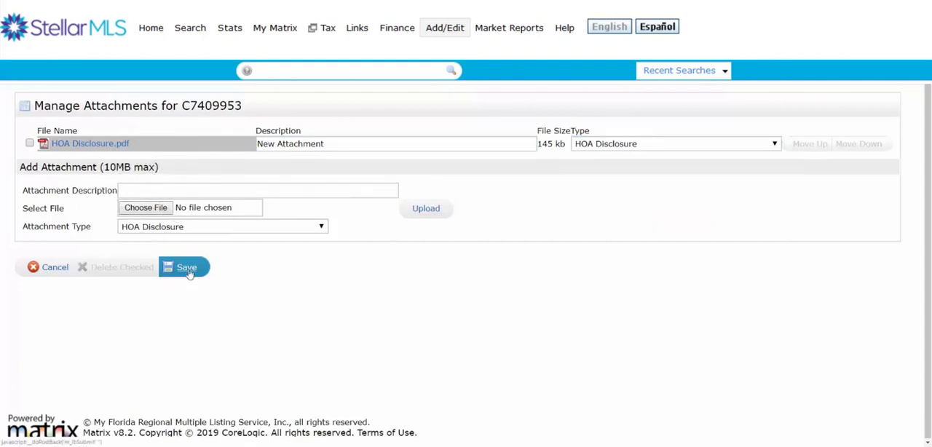
click(187, 267)
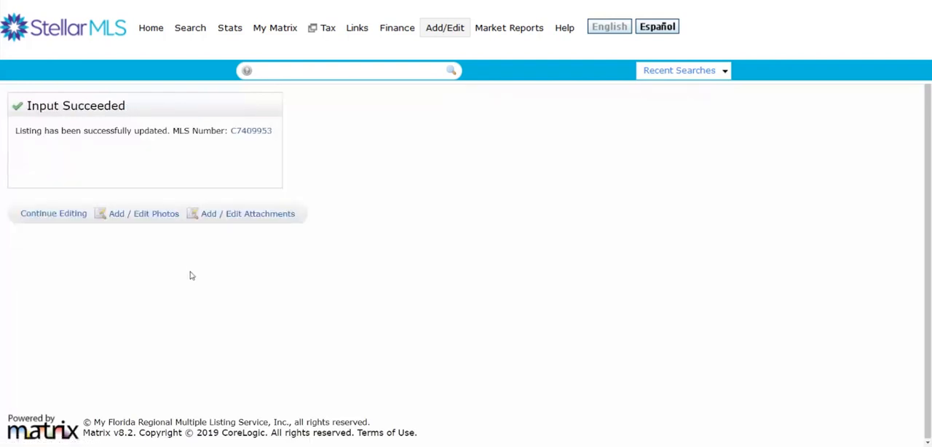
mouse_move(261, 255)
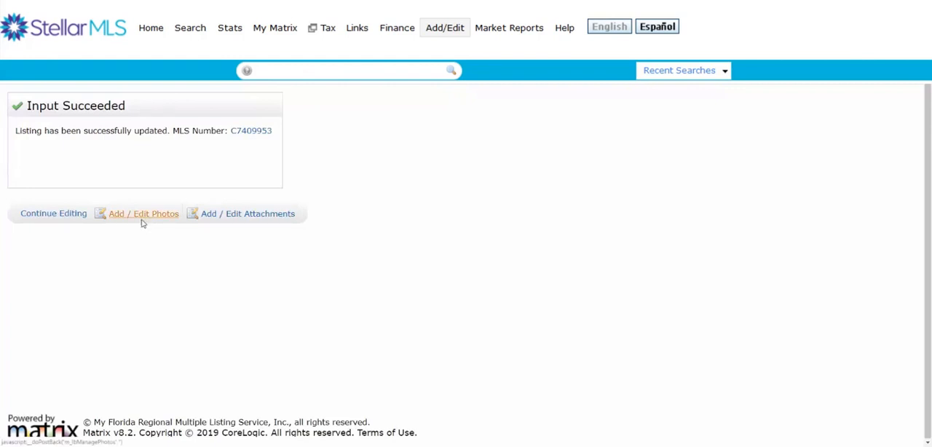
mouse_move(41, 225)
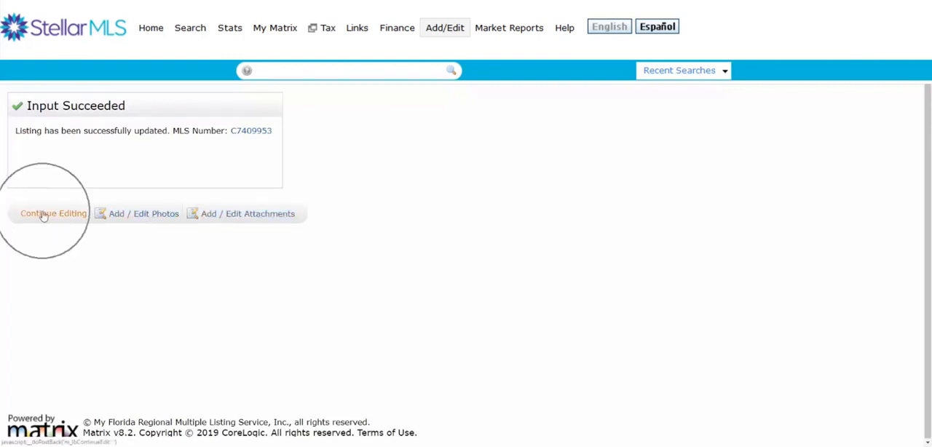
- Continue editing C7409953 to return to its Interior Information form
click(54, 214)
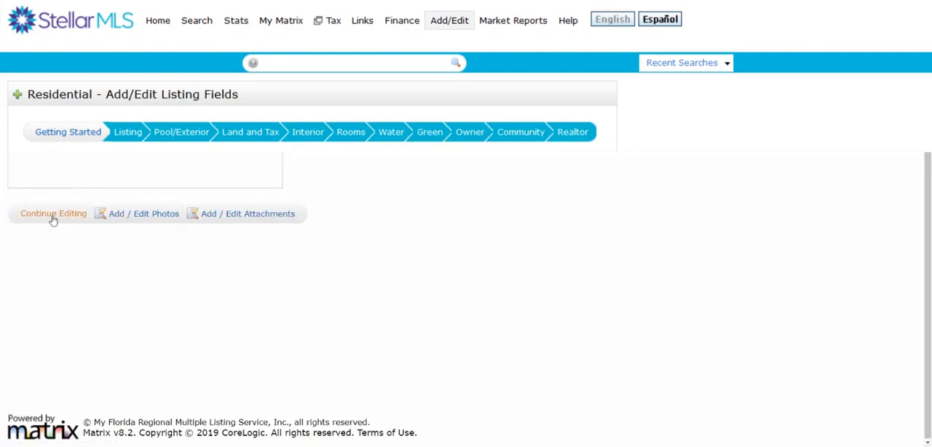
click(53, 213)
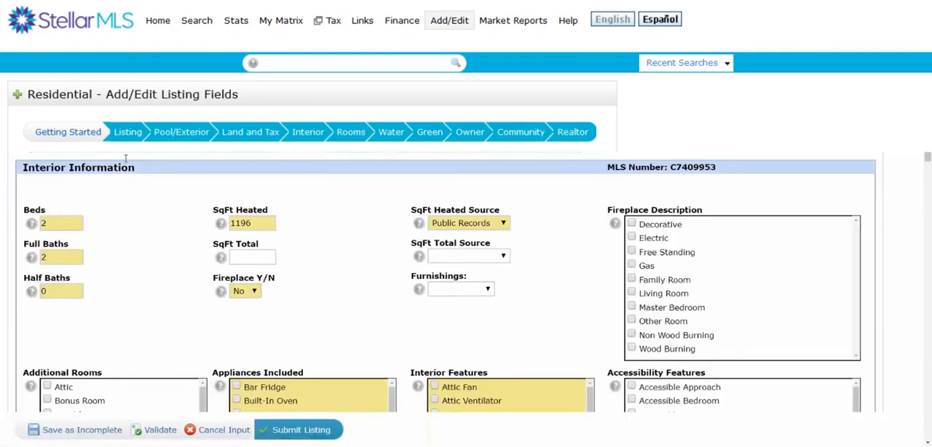